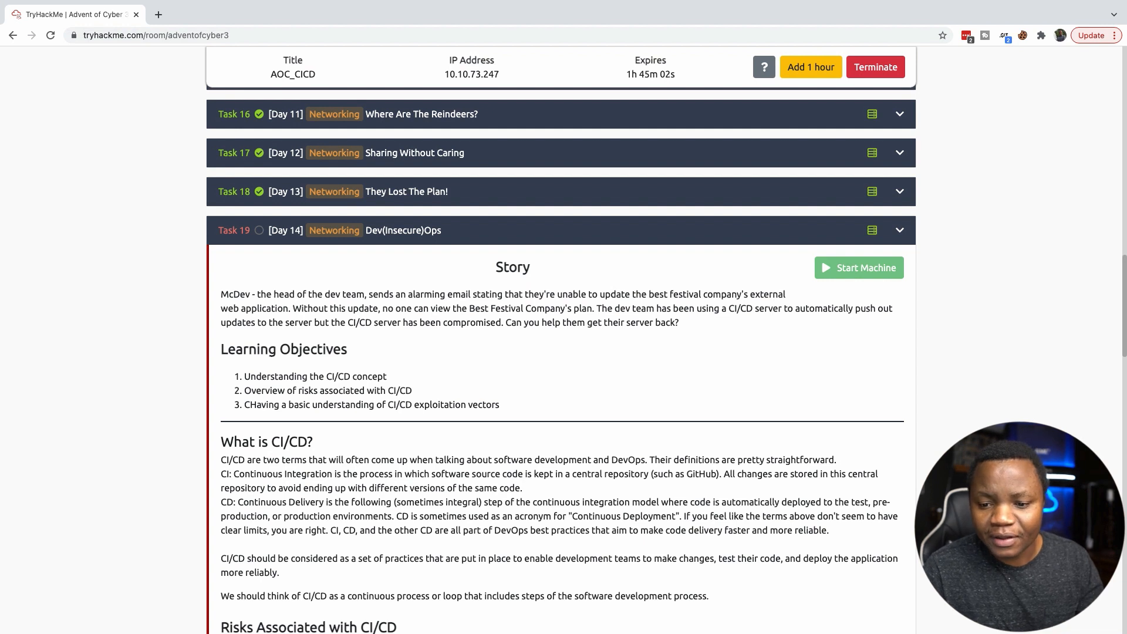
- Copy the target IP address 10.10.73.247 from The Grinch CI/CD section of the task
{"action": "scroll", "scroll_direction": "down", "scroll_amount": 3}
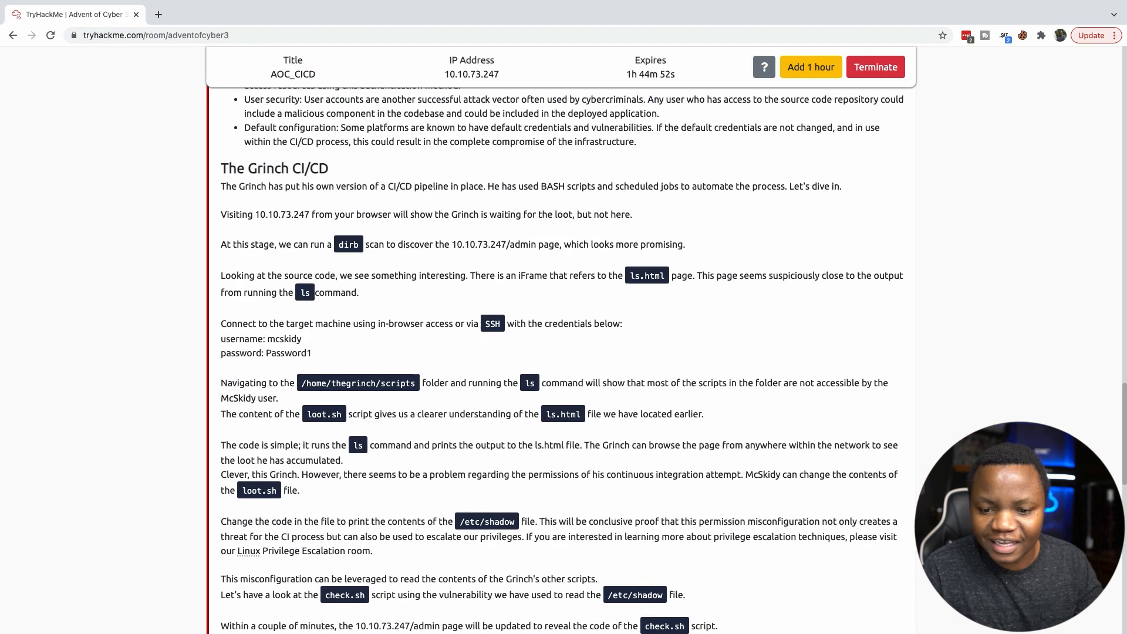
{"action": "scroll", "scroll_direction": "down", "scroll_amount": 3}
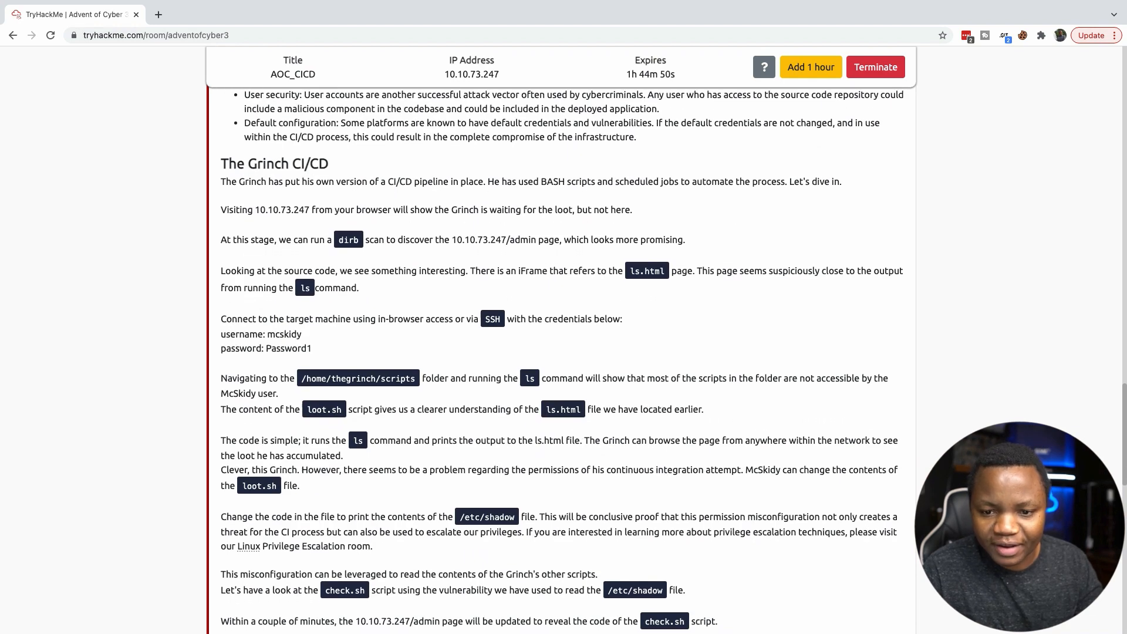
{"action": "double_click", "coordinate": [281, 209]}
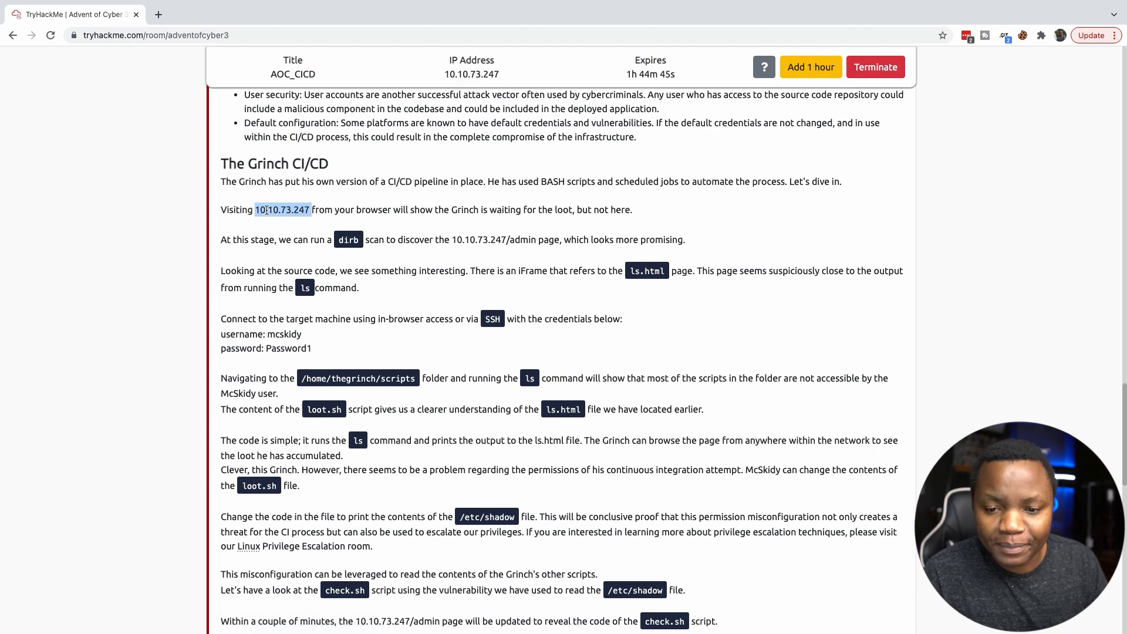
{"action": "right_click", "coordinate": [287, 209]}
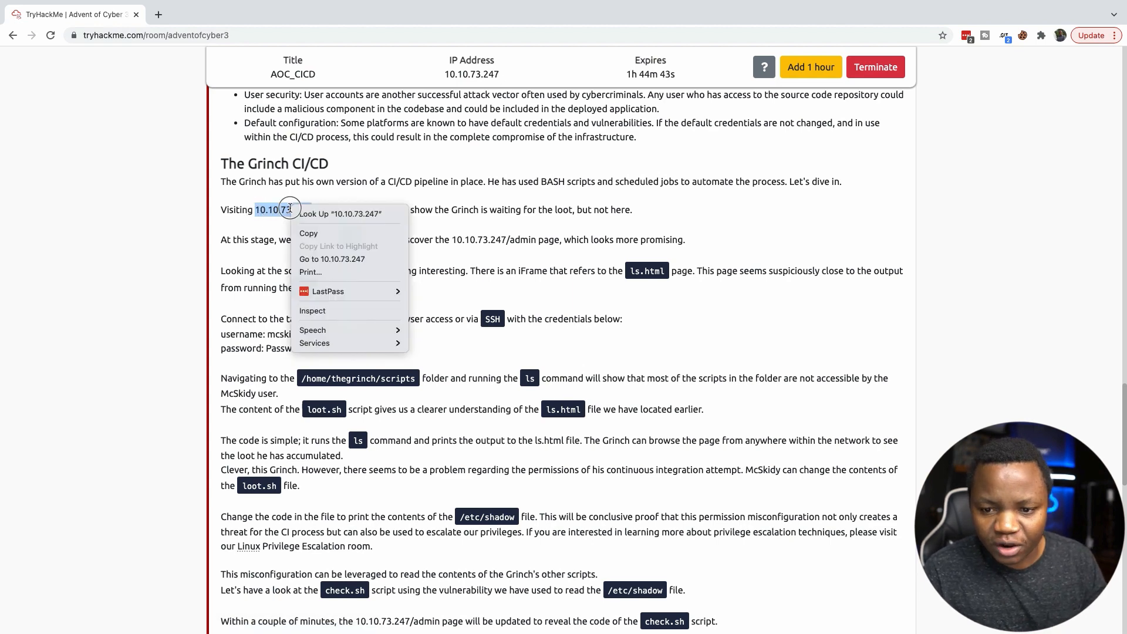
{"action": "left_click", "coordinate": [331, 259]}
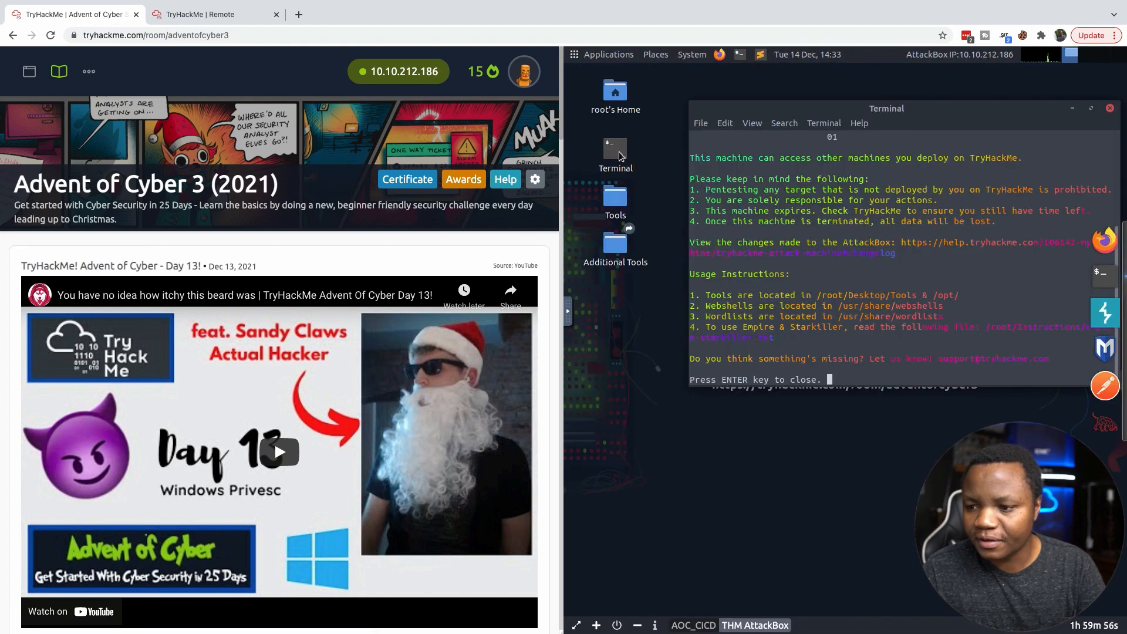
{"action": "mouse_move", "coordinate": [849, 346]}
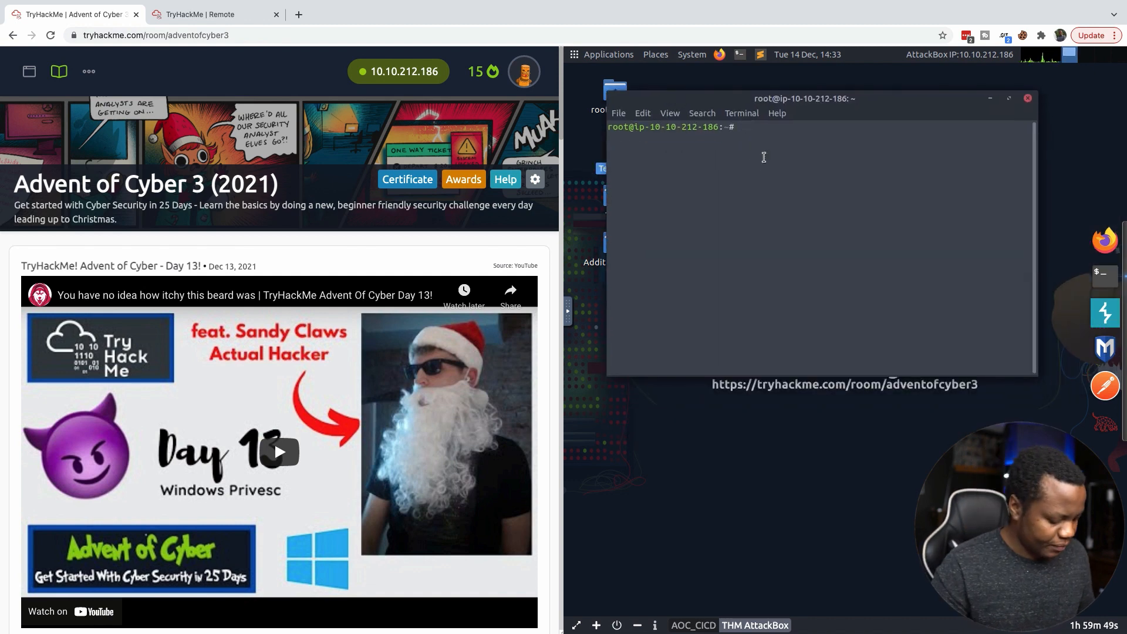
{"action": "type", "text": "dirb http://10.10.73.247"}
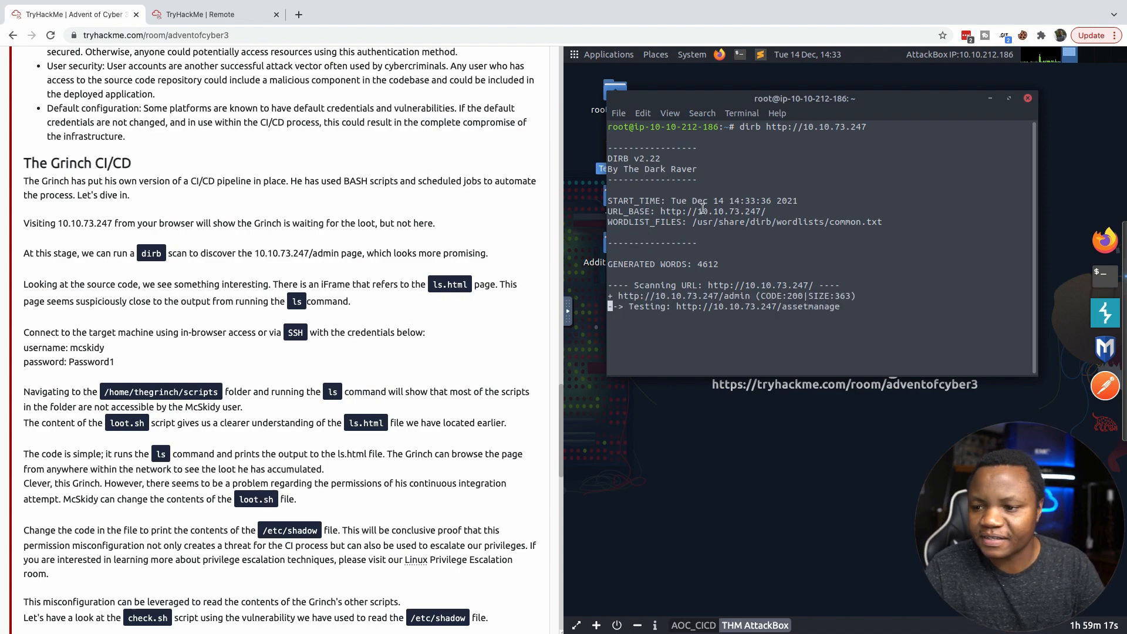
{"action": "scroll", "scroll_direction": "down", "scroll_amount": 3}
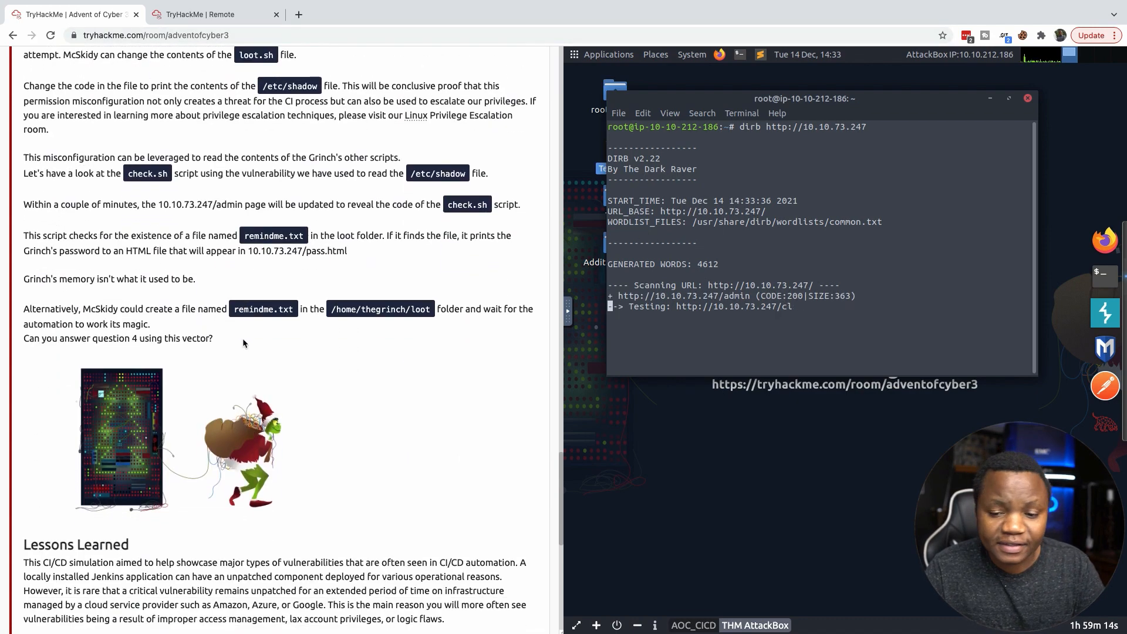
{"action": "scroll", "scroll_direction": "down", "scroll_amount": 3}
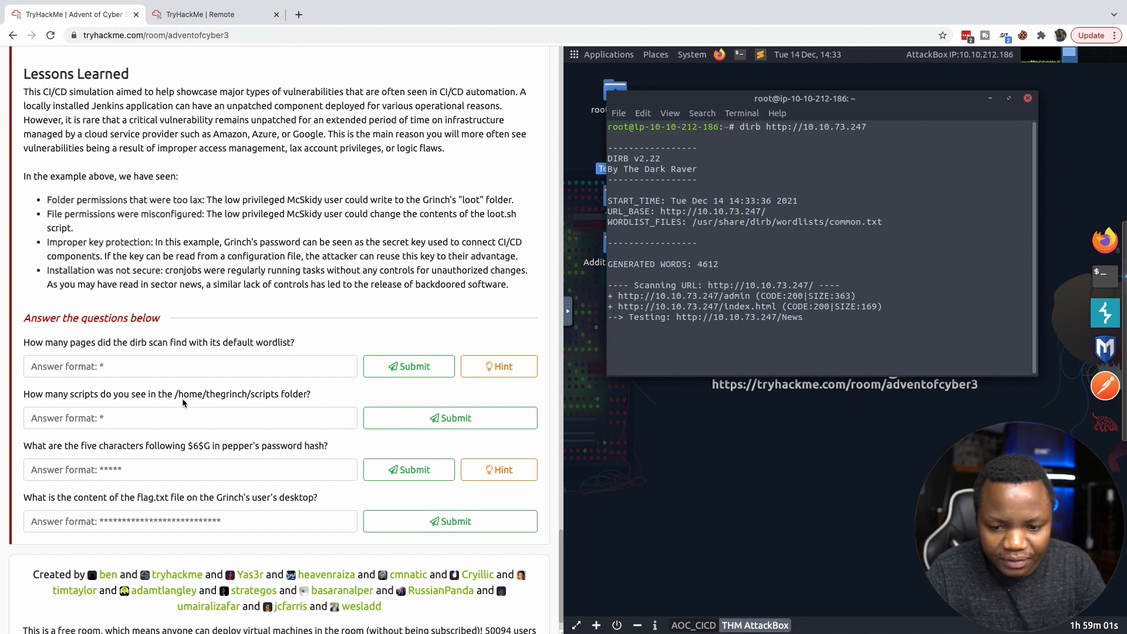
- Check the scripts folder listing, then submit 4 for the scripts and dirb page count questions
{"action": "left_click", "coordinate": [208, 15]}
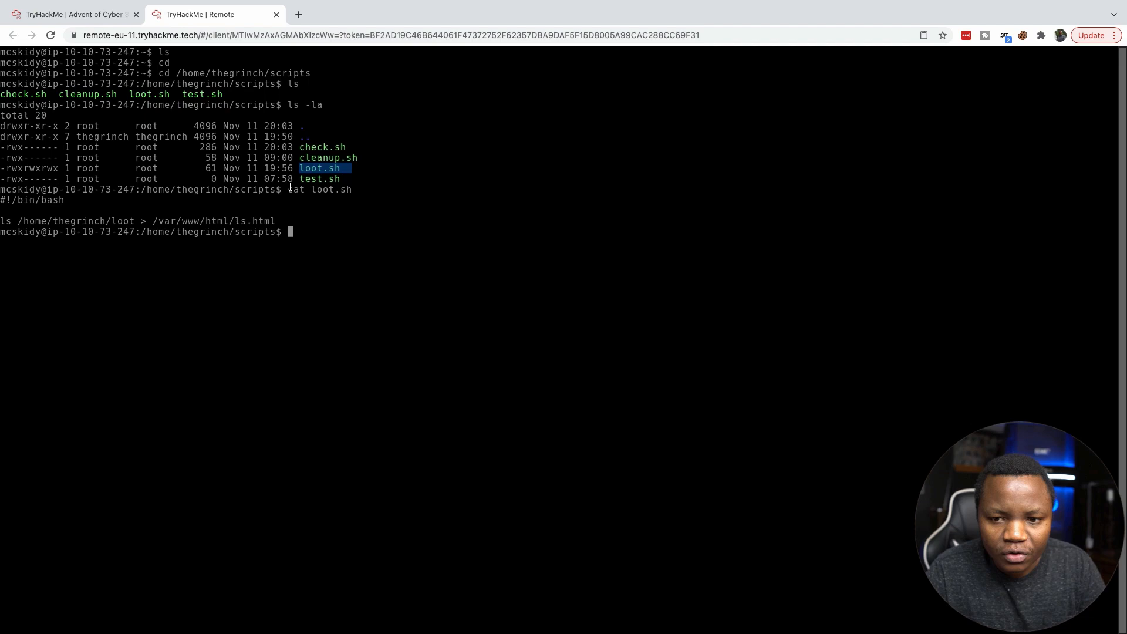
{"action": "left_click", "coordinate": [72, 13]}
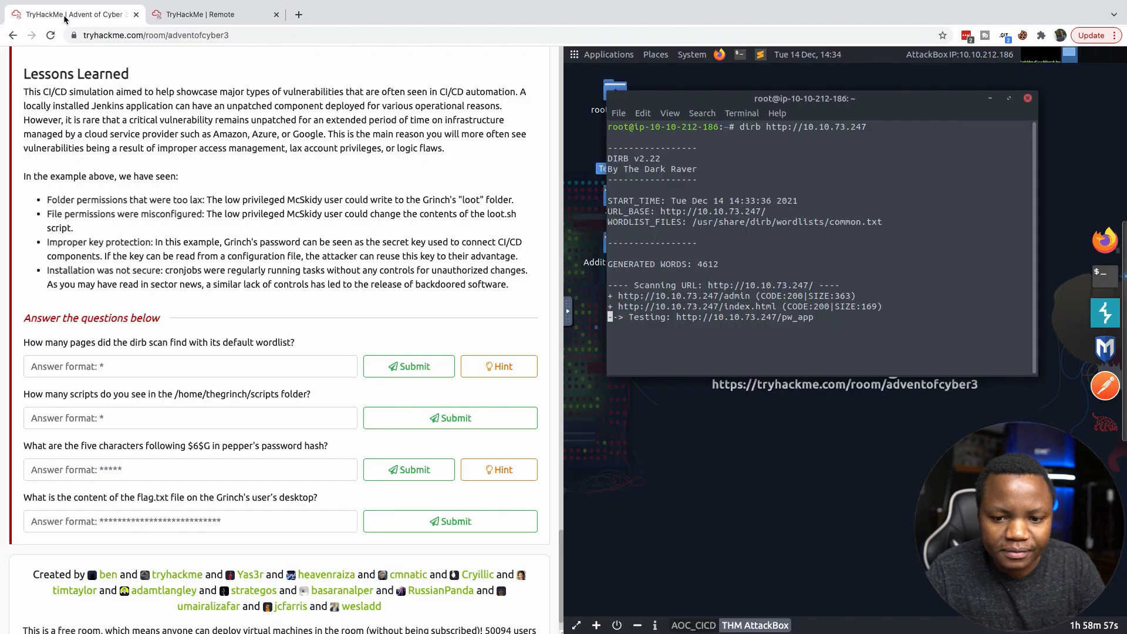
{"action": "left_click", "coordinate": [449, 417]}
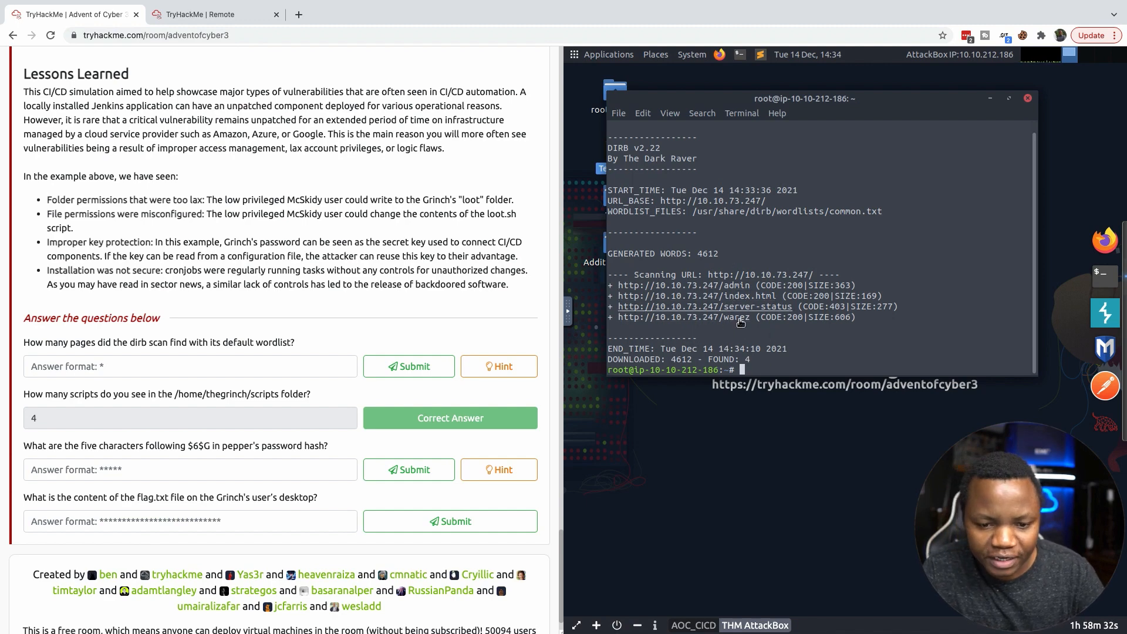
{"action": "left_click", "coordinate": [408, 365]}
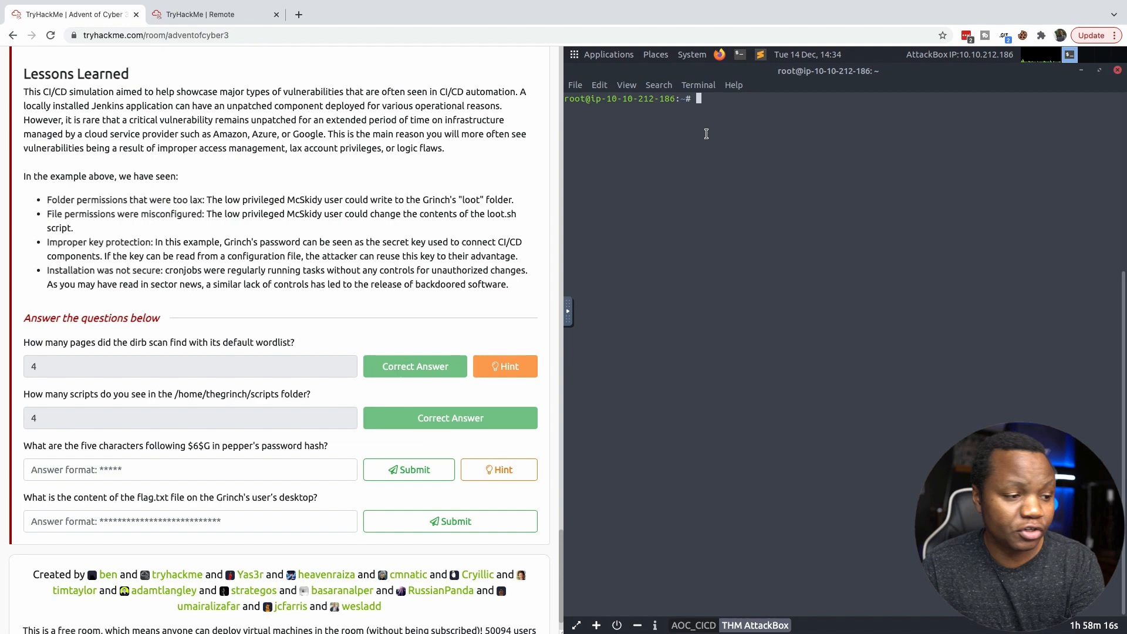
- List /home/thegrinch/loot in detail with ls -la, then cd back into the scripts folder
{"action": "type", "text": "ssh"}
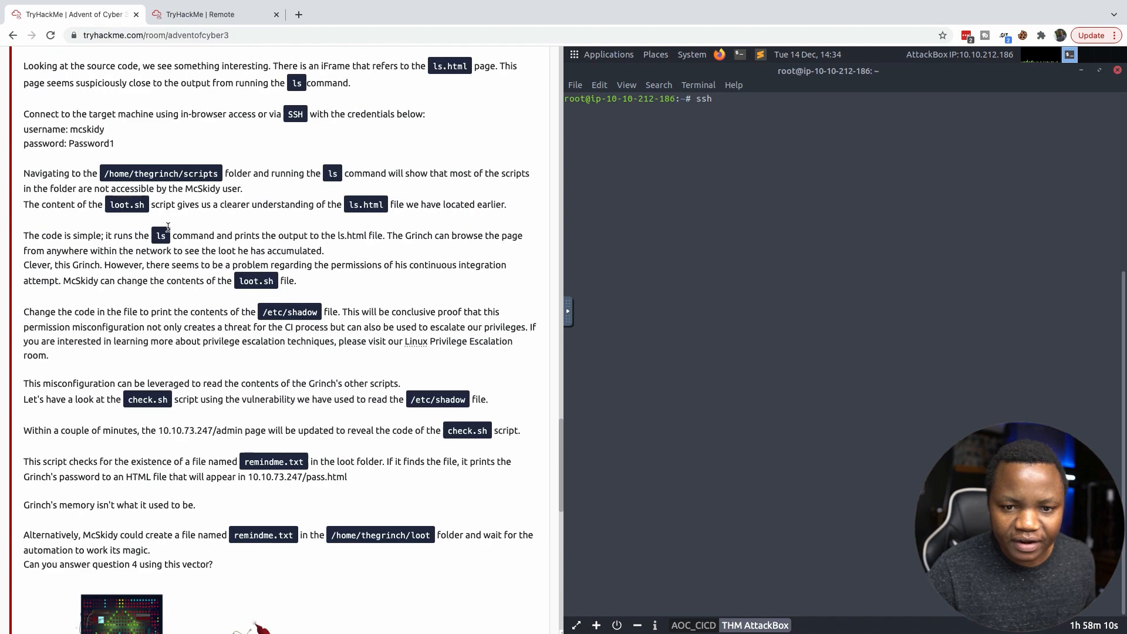
{"action": "scroll", "scroll_direction": "up", "scroll_amount": 3}
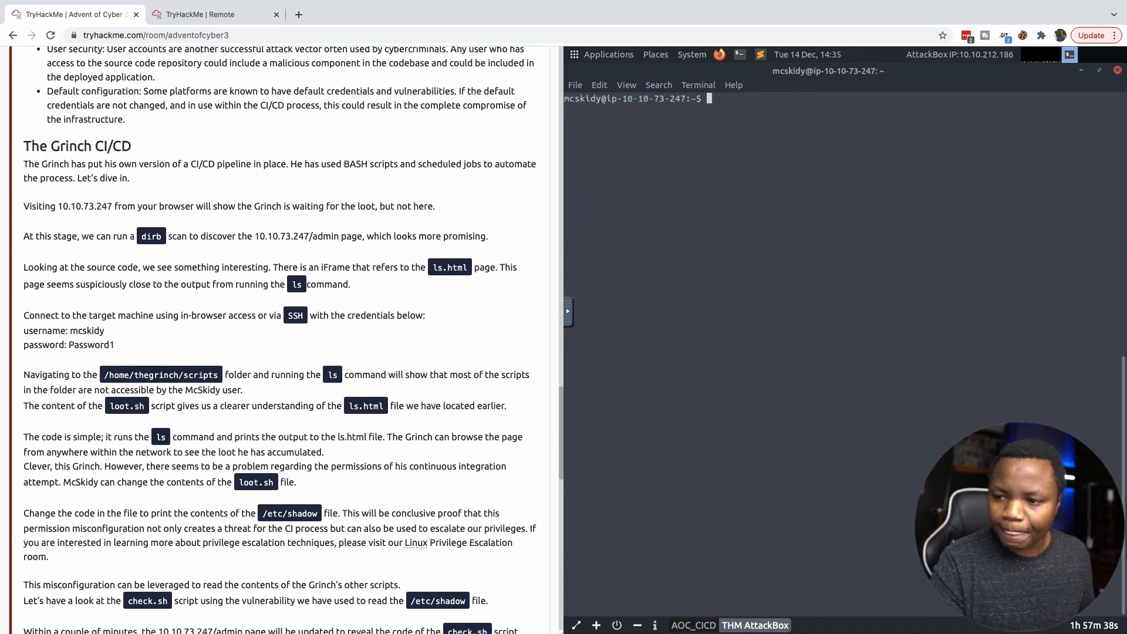
{"action": "type", "text": "cd"}
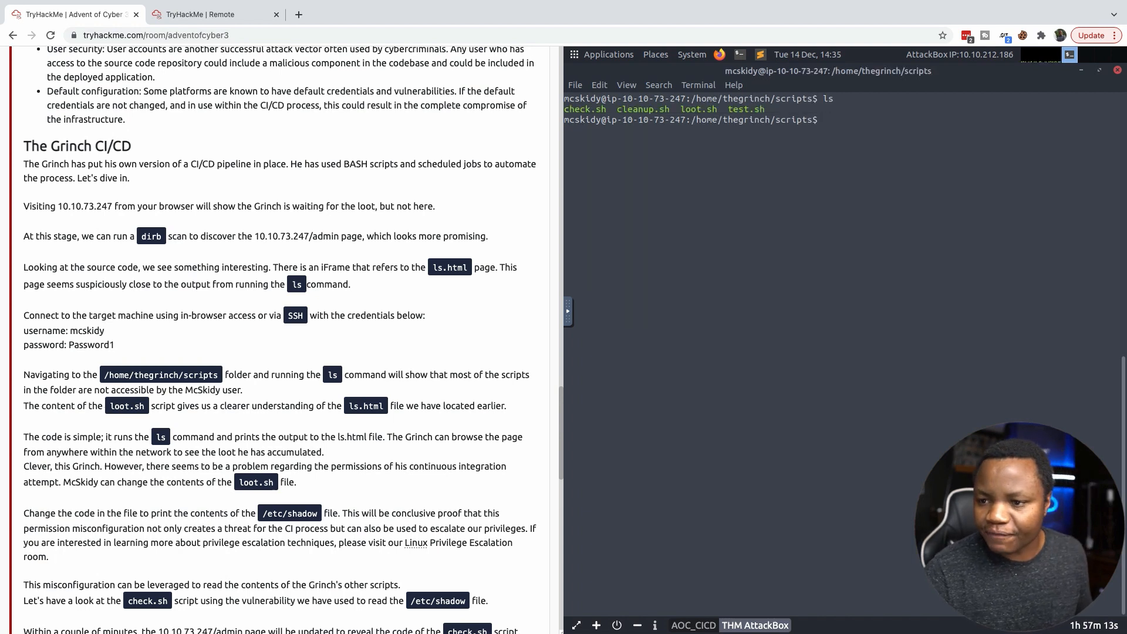
{"action": "type", "text": "ls -"}
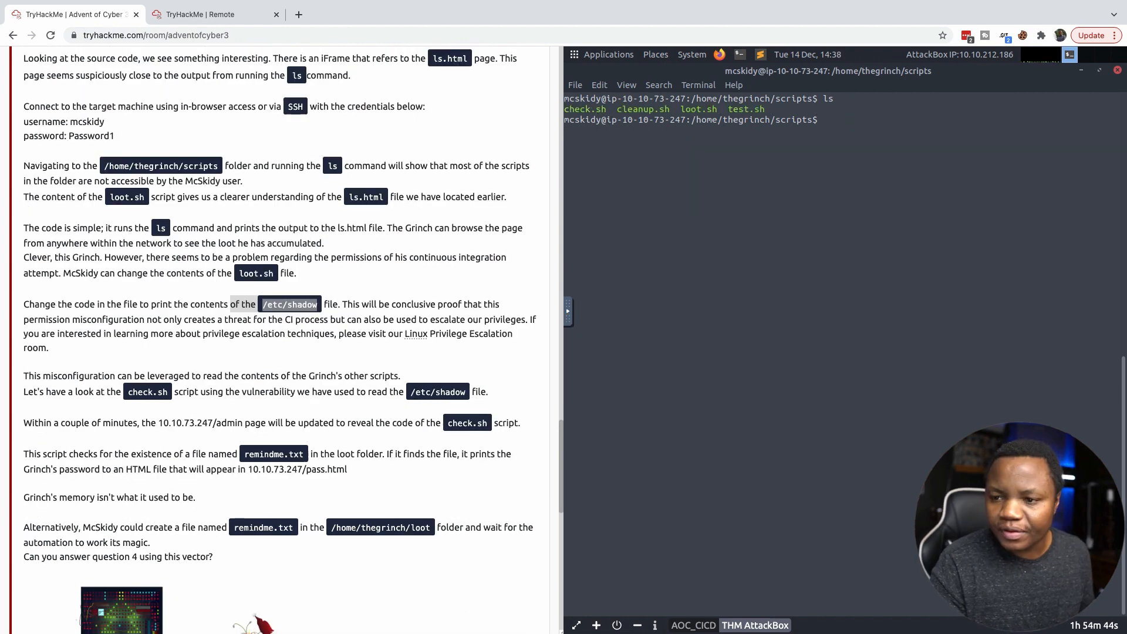
{"action": "type", "text": "vi loot.sh"}
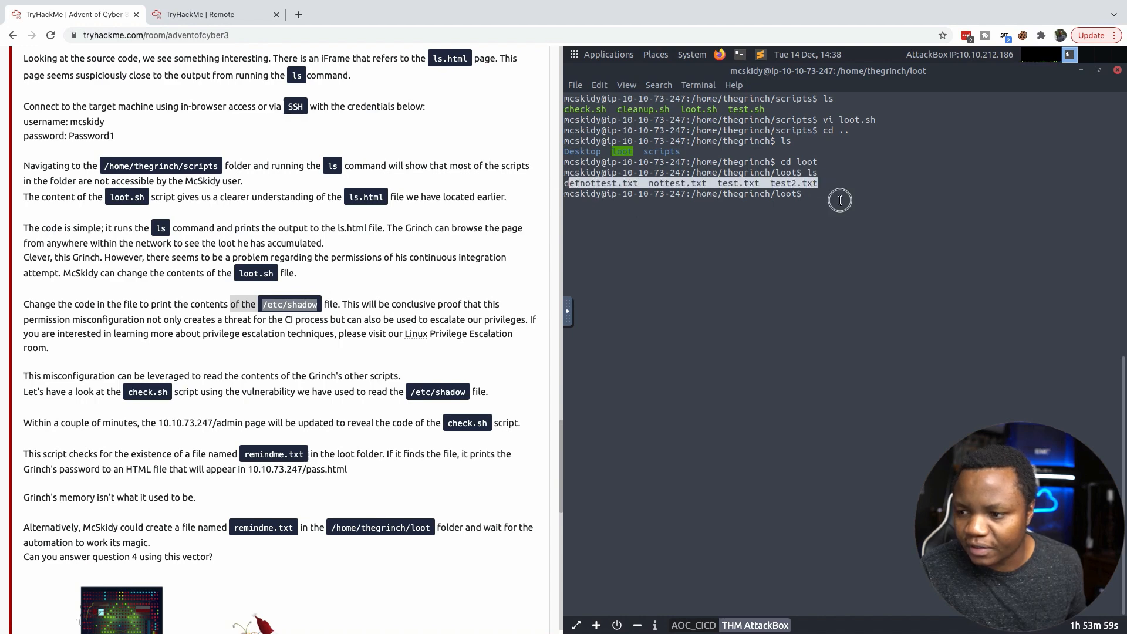
{"action": "type", "text": "ls -la"}
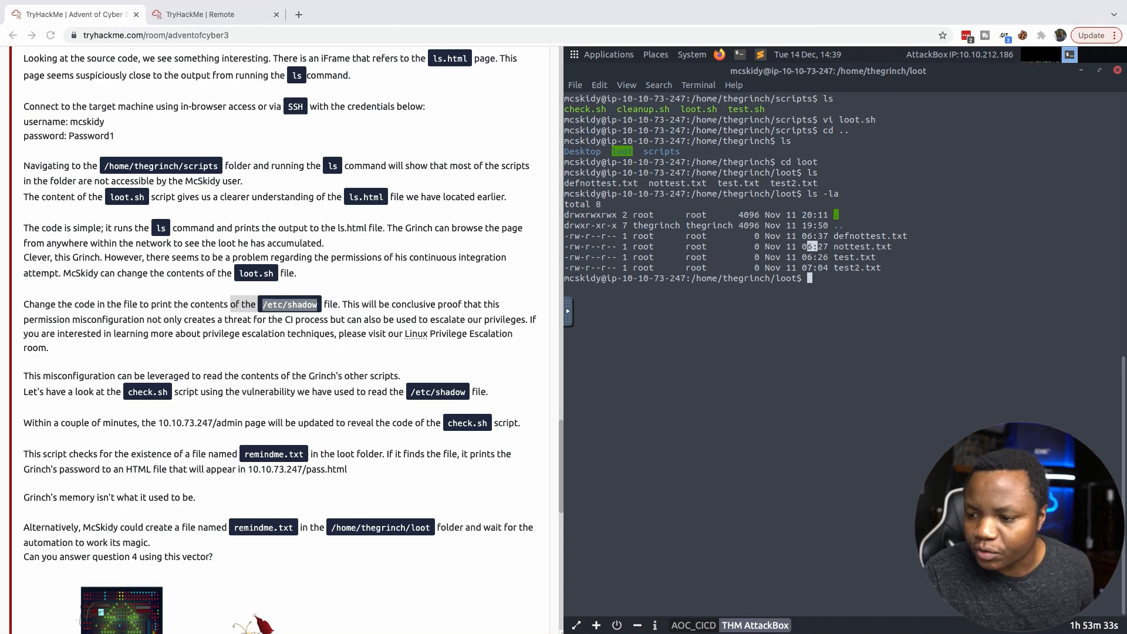
{"action": "type", "text": "cd .."}
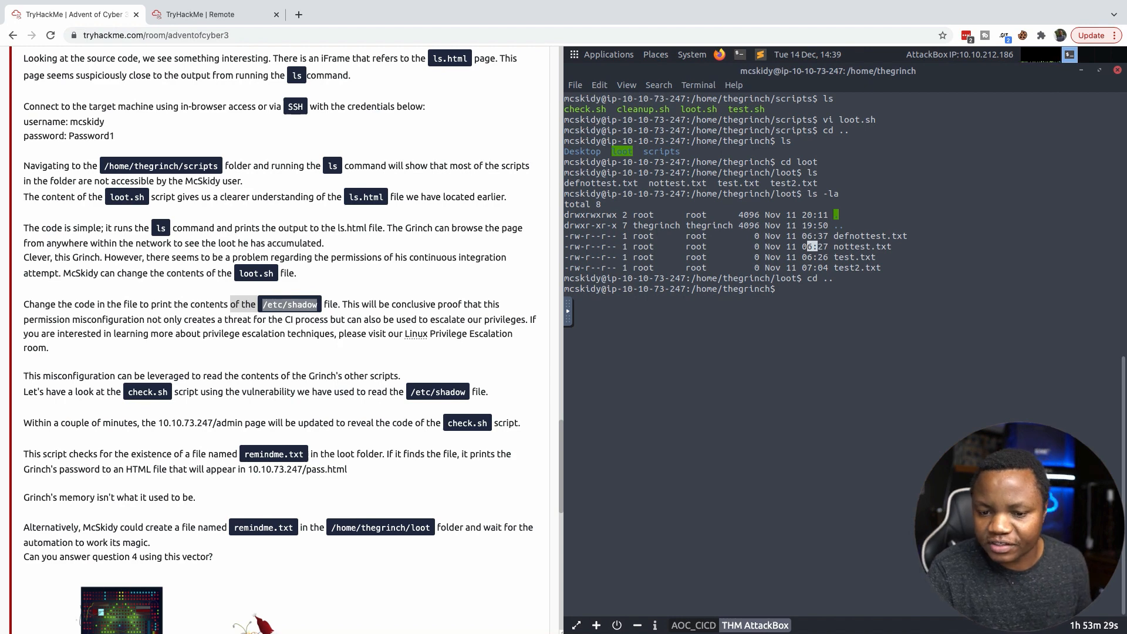
{"action": "type", "text": "cd scripts/"}
{"action": "type", "text": "l"}
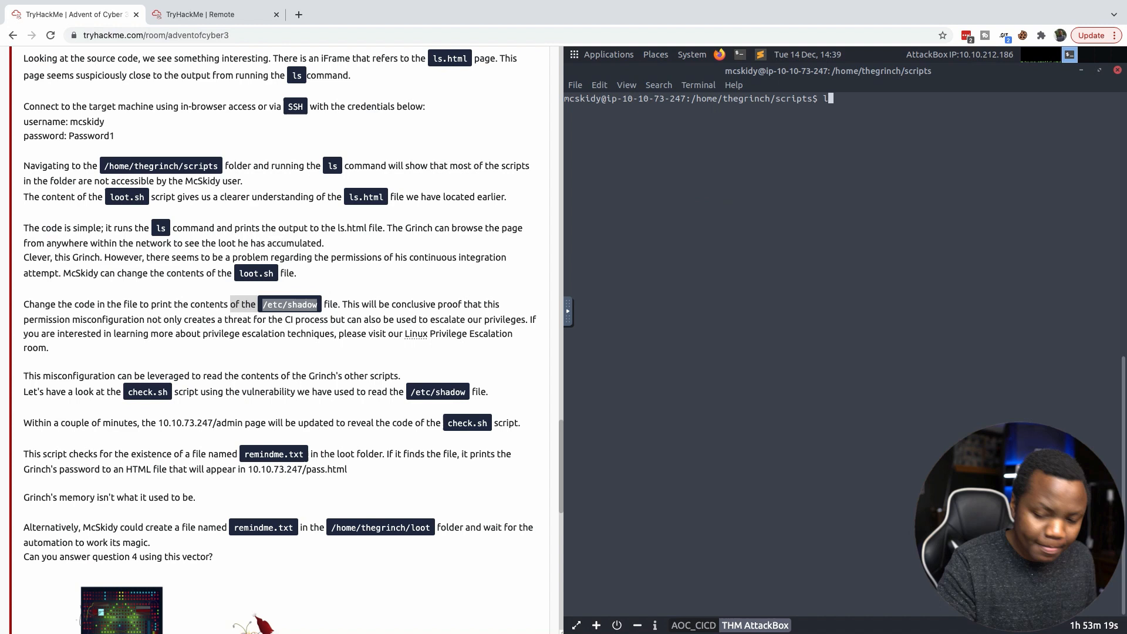
- Edit loot.sh in vi so it cats /etc/shadow into /var/www/html/ls.html, and save
{"action": "type", "text": "vi loot.sh"}
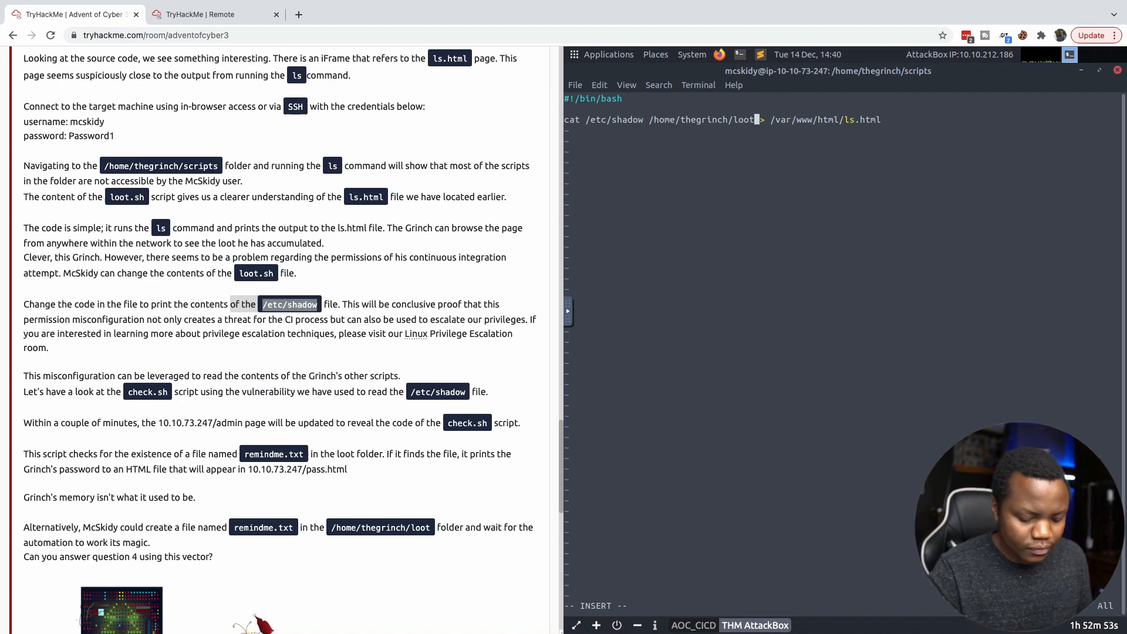
{"action": "key", "text": "BackSpace"}
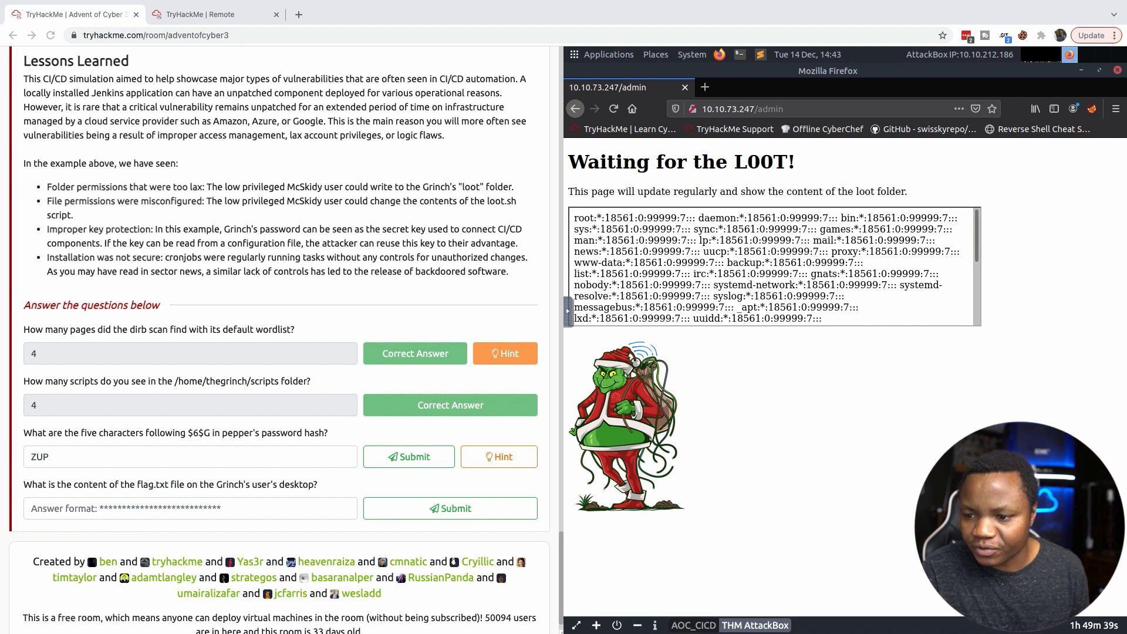
- Read the raw ls.html shadow dump via page source and submit ZUP42 as pepper's hash prefix
{"action": "right_click", "coordinate": [773, 266]}
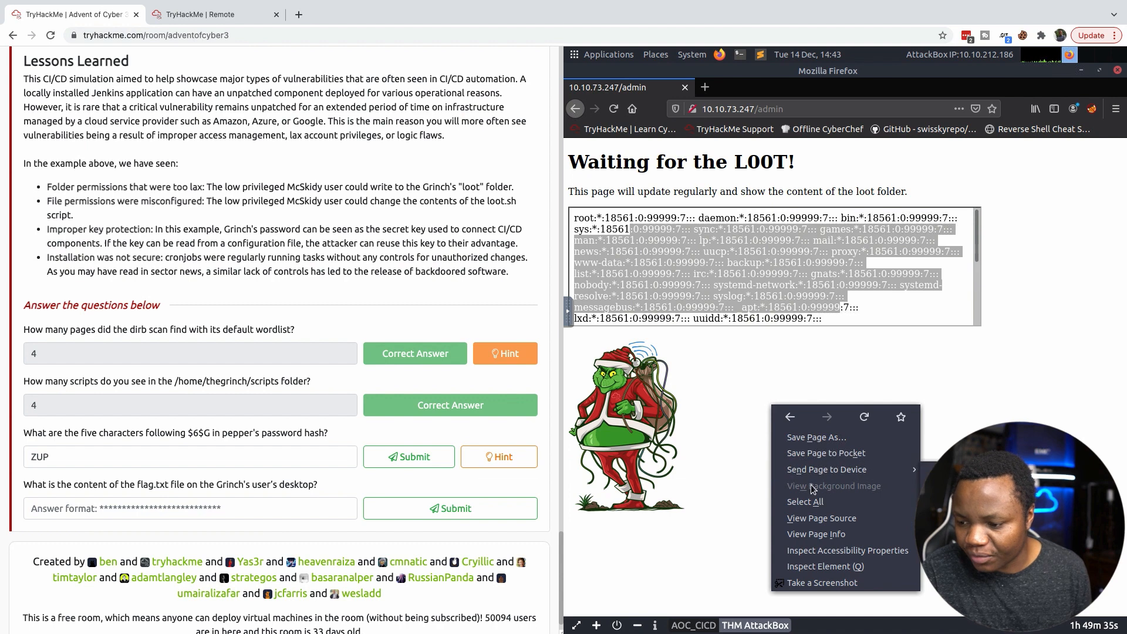
{"action": "mouse_move", "coordinate": [821, 518]}
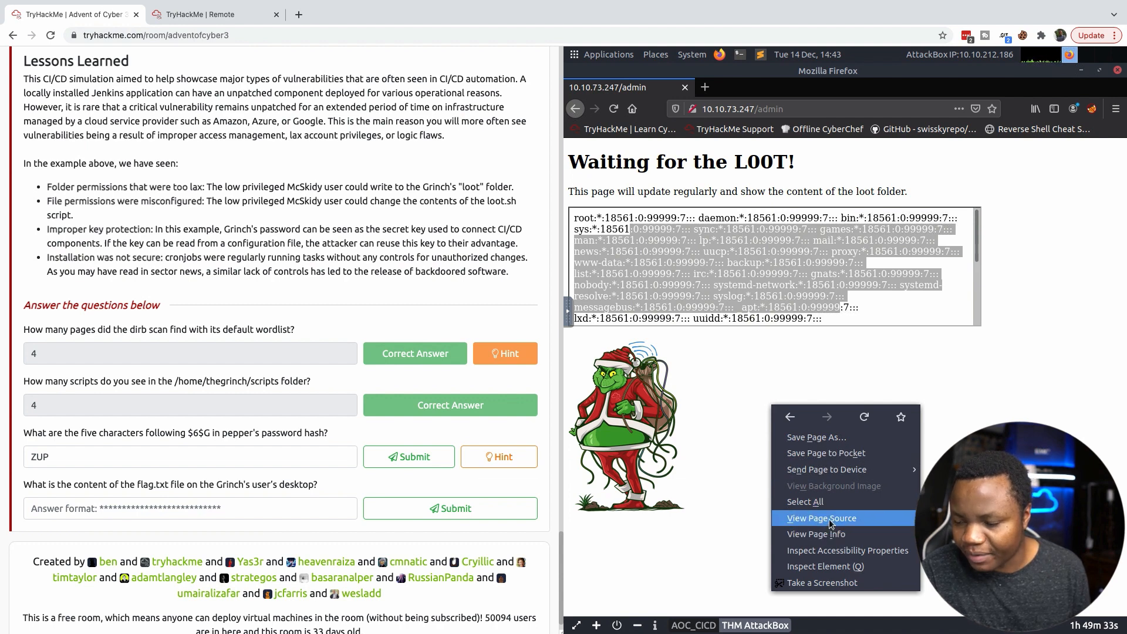
{"action": "left_click", "coordinate": [820, 518]}
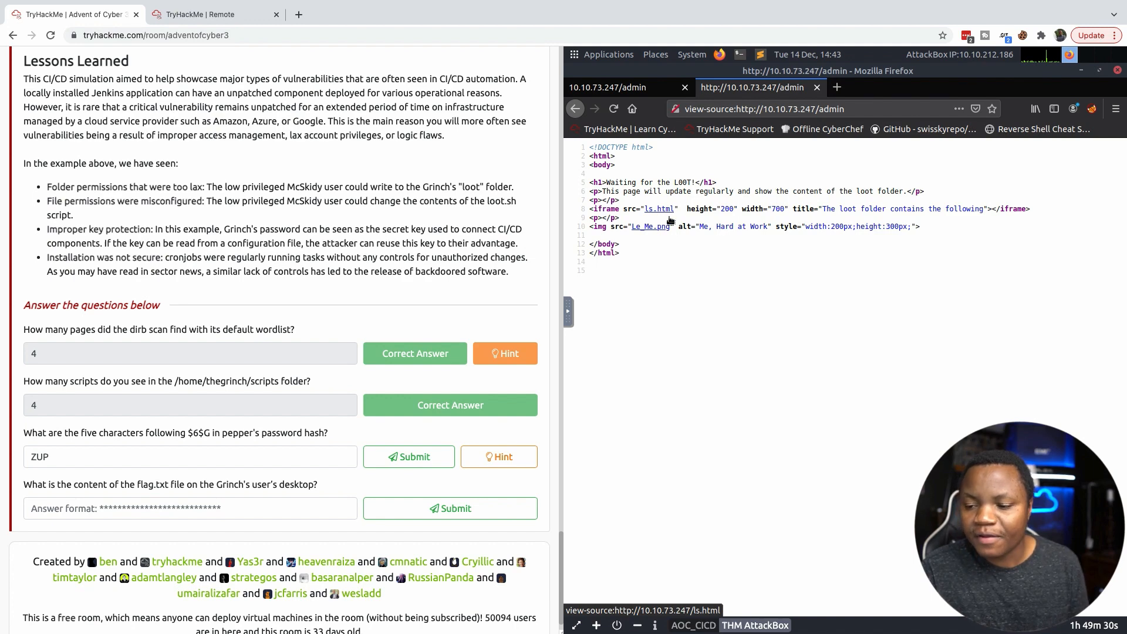
{"action": "left_click", "coordinate": [657, 209]}
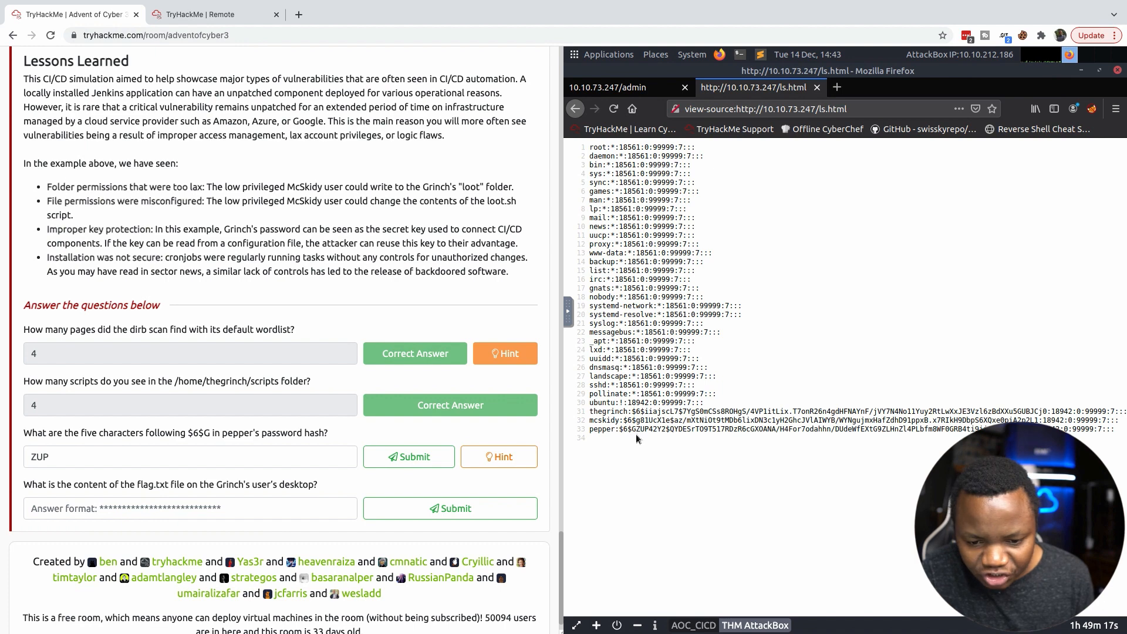
{"action": "mouse_move", "coordinate": [649, 438]}
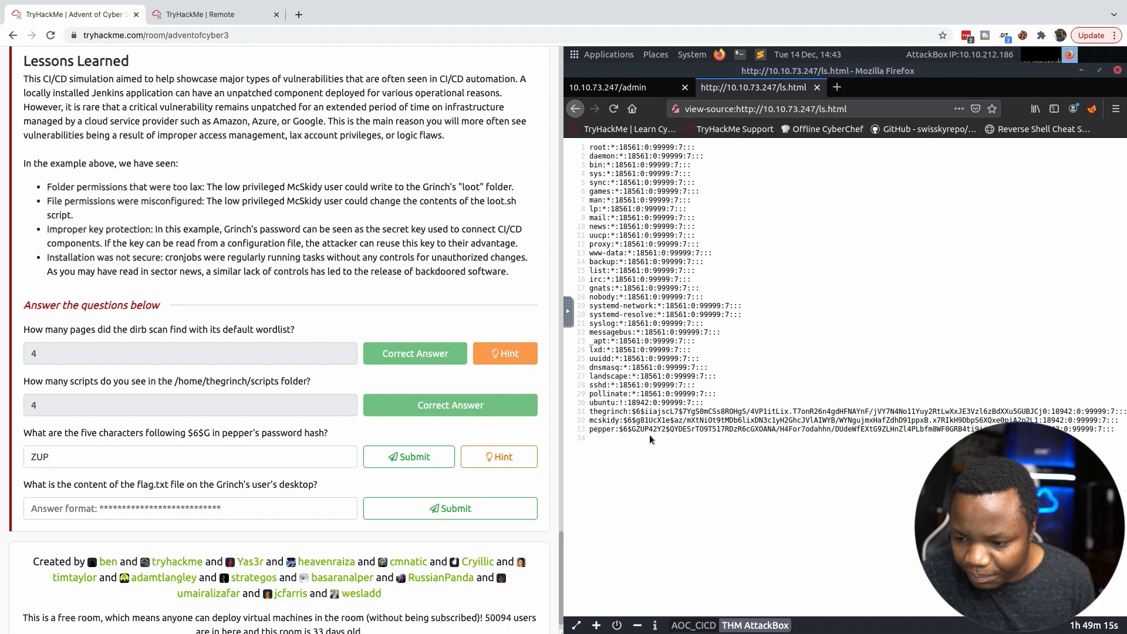
{"action": "type", "text": "42"}
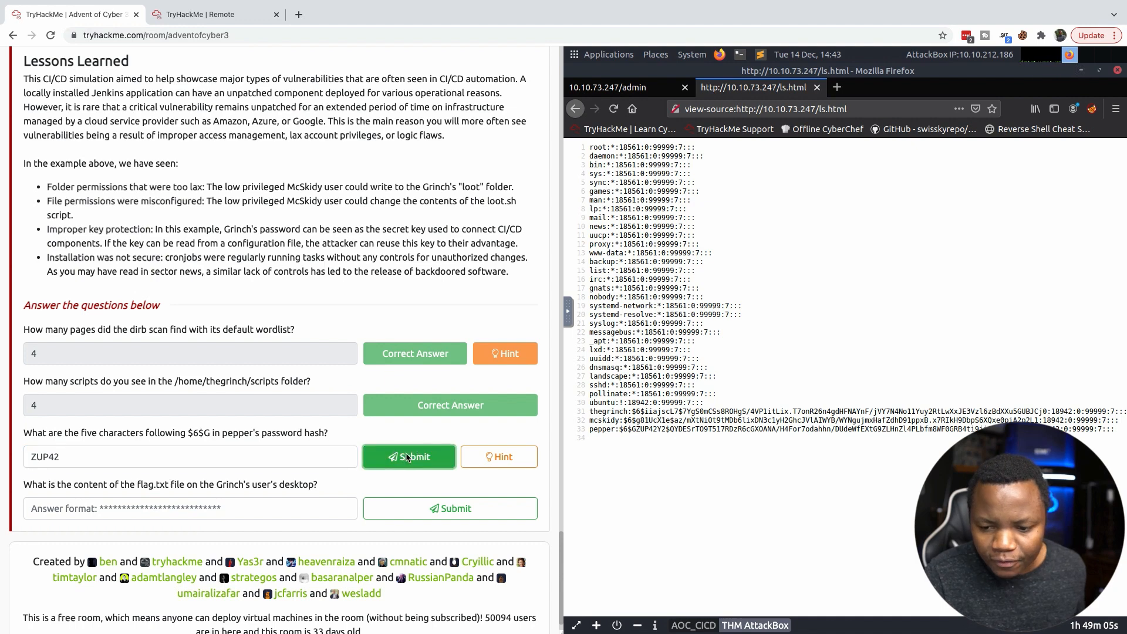
{"action": "left_click", "coordinate": [409, 457]}
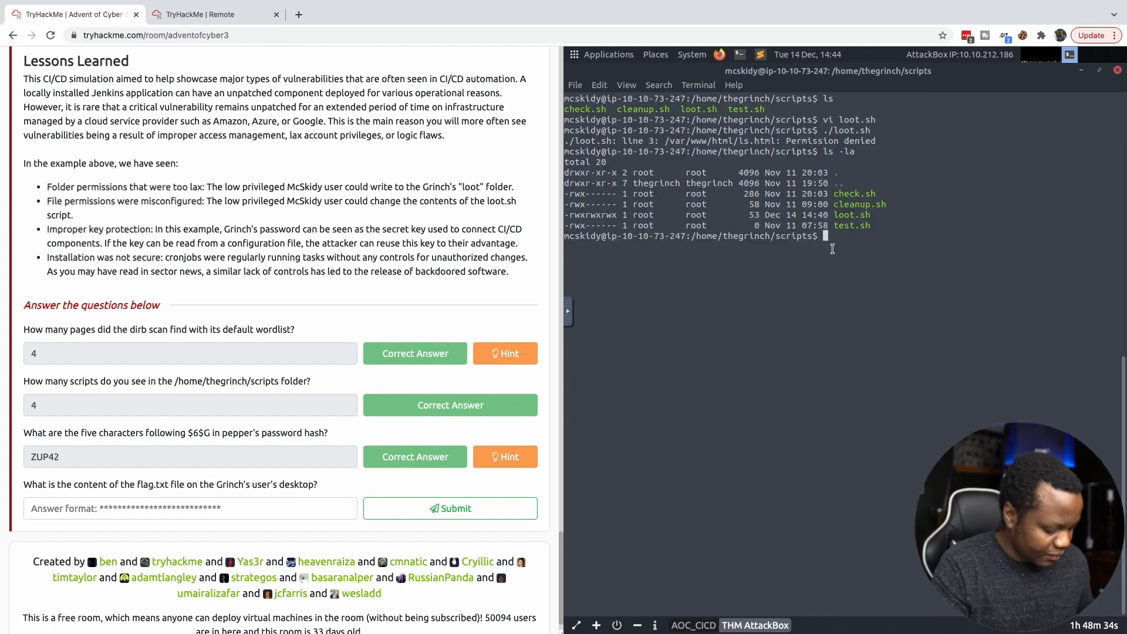
- Point loot.sh's cat at /home/thegrinch/Desktop/flag.txt writing to /var/www/html/ls.html, saving with :wq
{"action": "type", "text": "vi loot"}
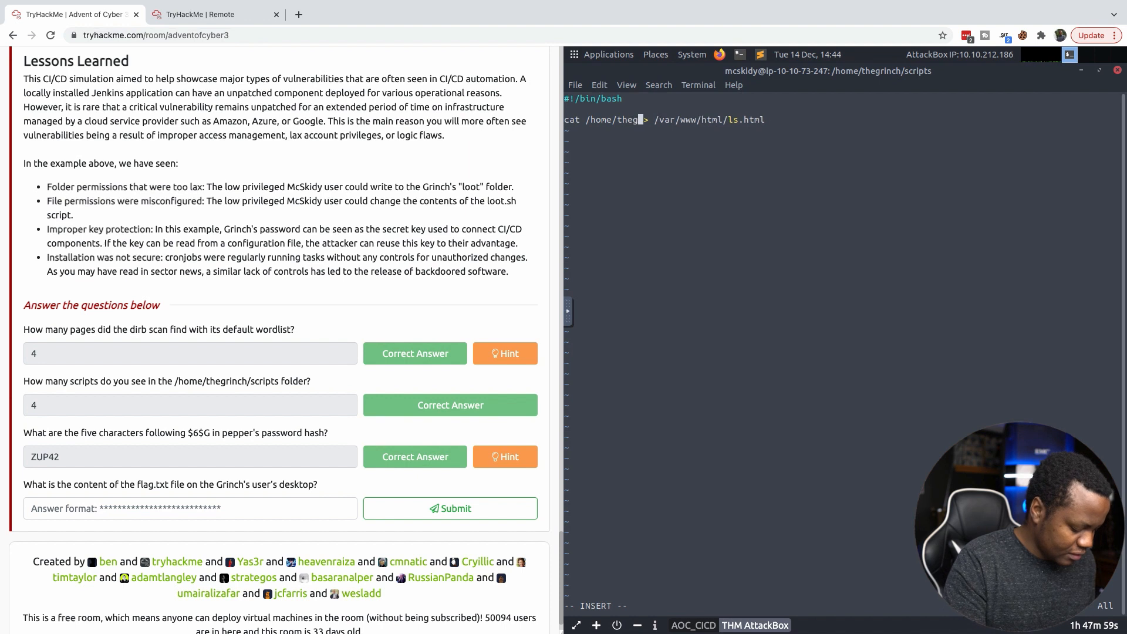
{"action": "type", "text": "rinch"}
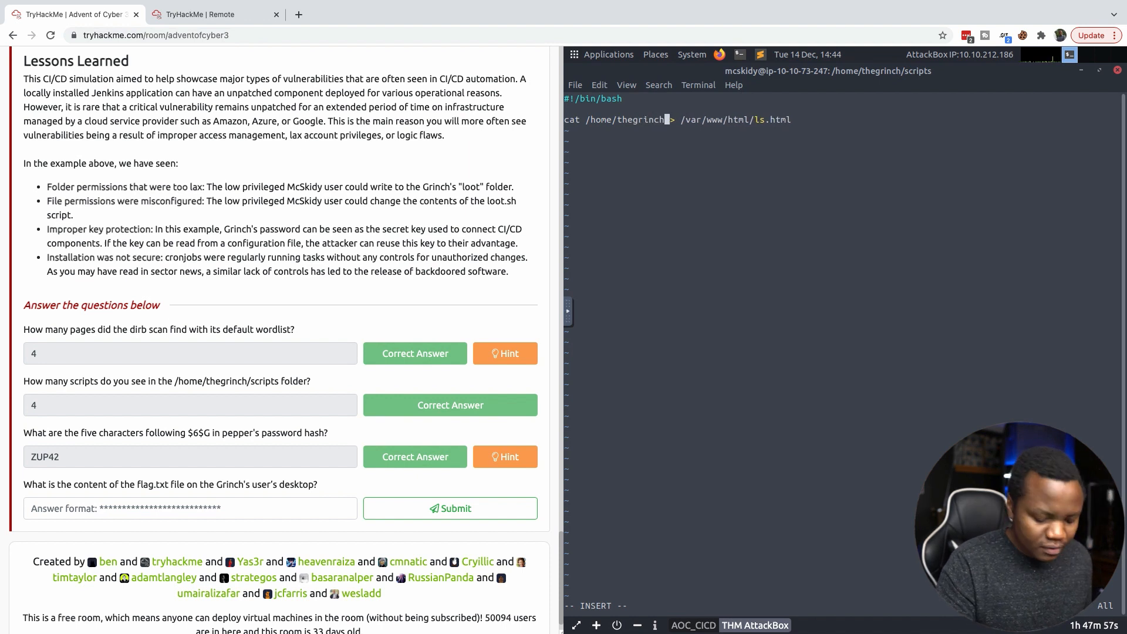
{"action": "type", "text": "fla"}
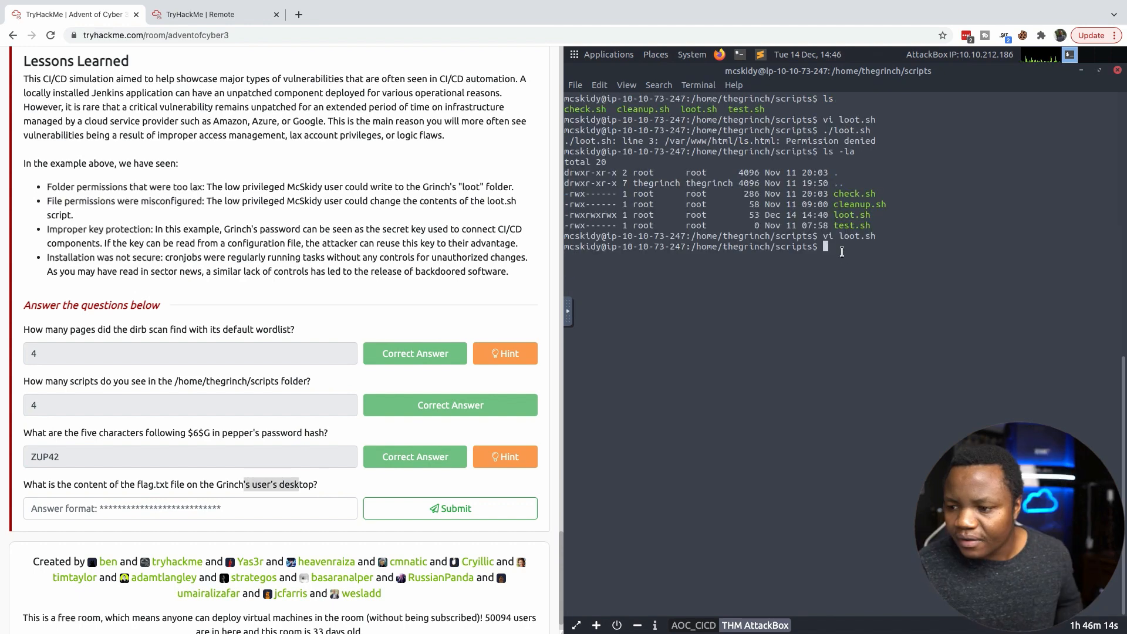
{"action": "type", "text": "vi loot.sh"}
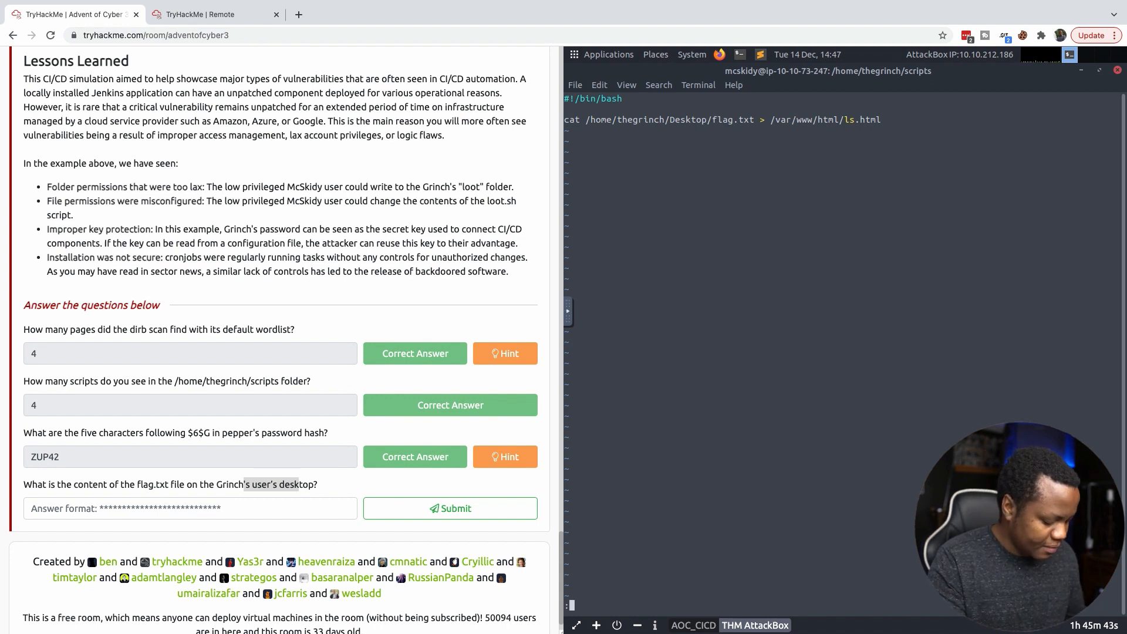
{"action": "type", "text": ":wq"}
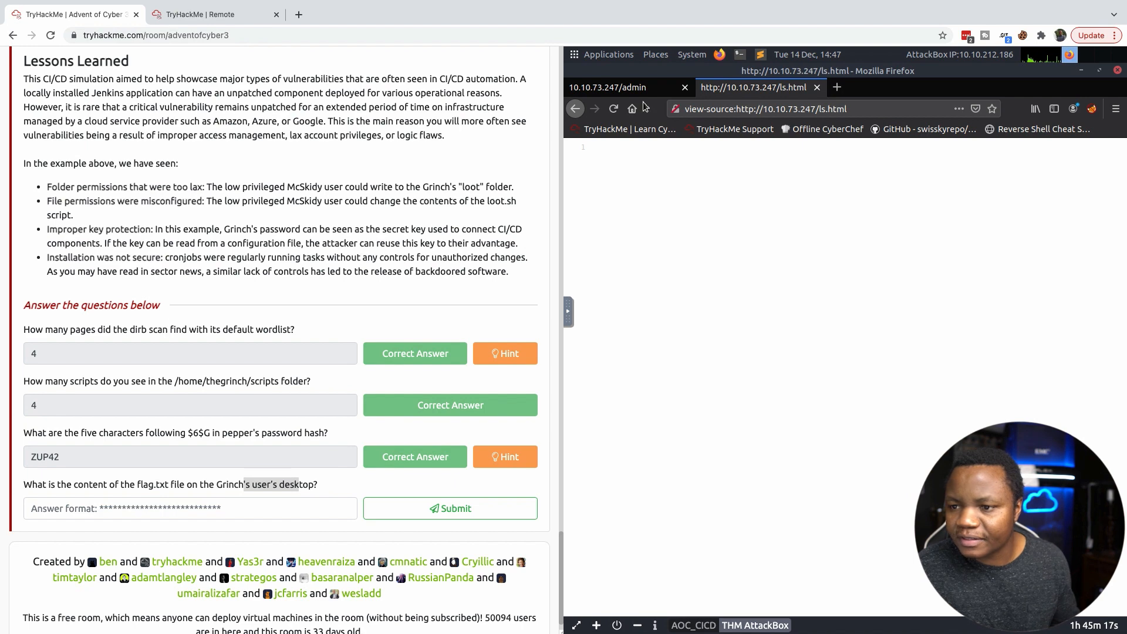
{"action": "left_click", "coordinate": [607, 87]}
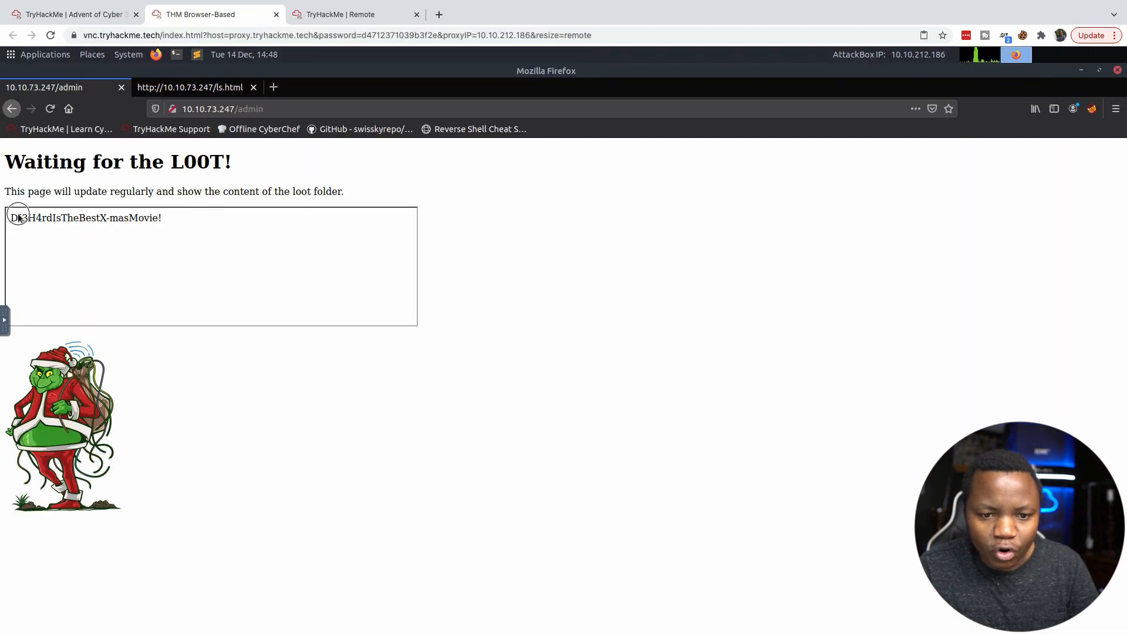
{"action": "left_click", "coordinate": [72, 14]}
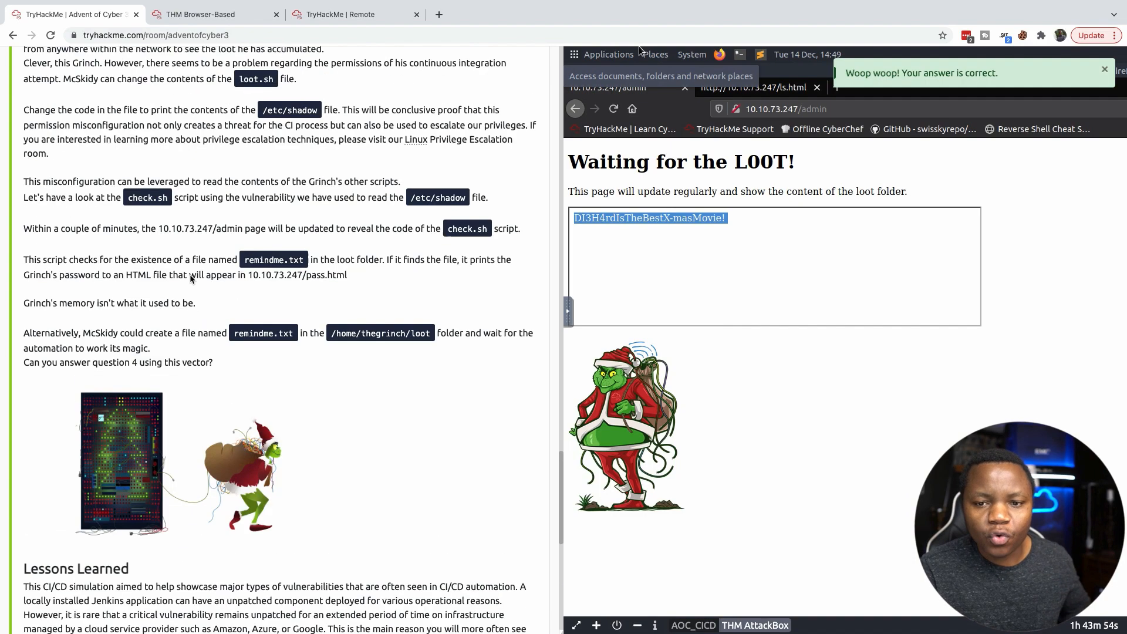